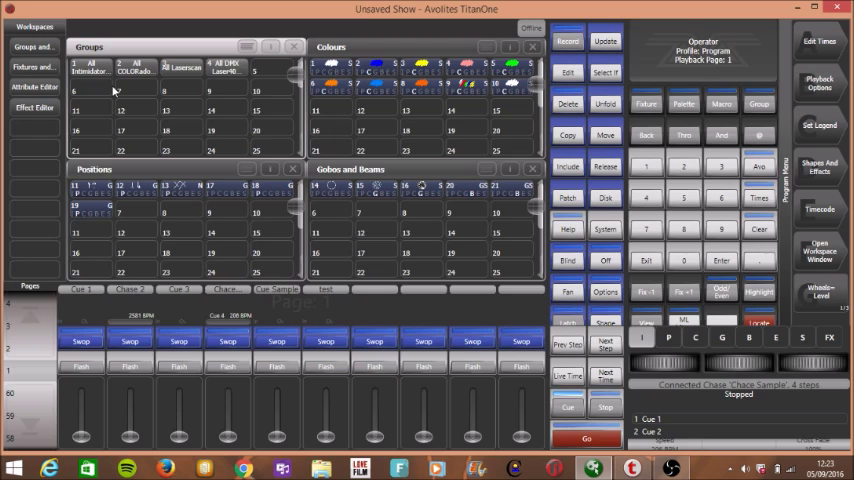
- Select the All Intimidator Spot 100 IRC fixture group
{"action": "left_click", "coordinate": [90, 70]}
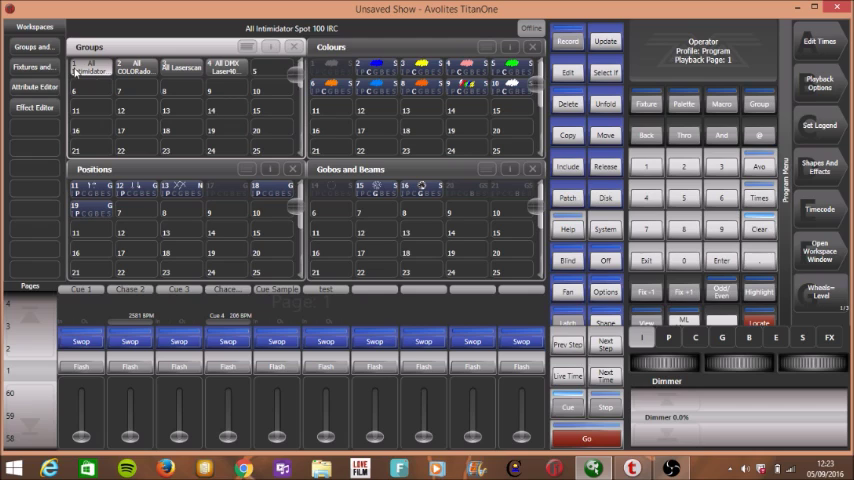
{"action": "mouse_move", "coordinate": [97, 83]}
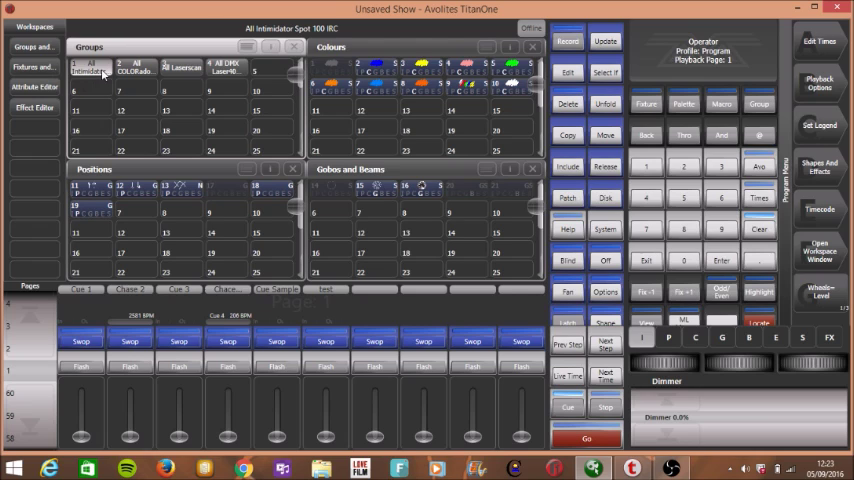
{"action": "mouse_move", "coordinate": [93, 74]}
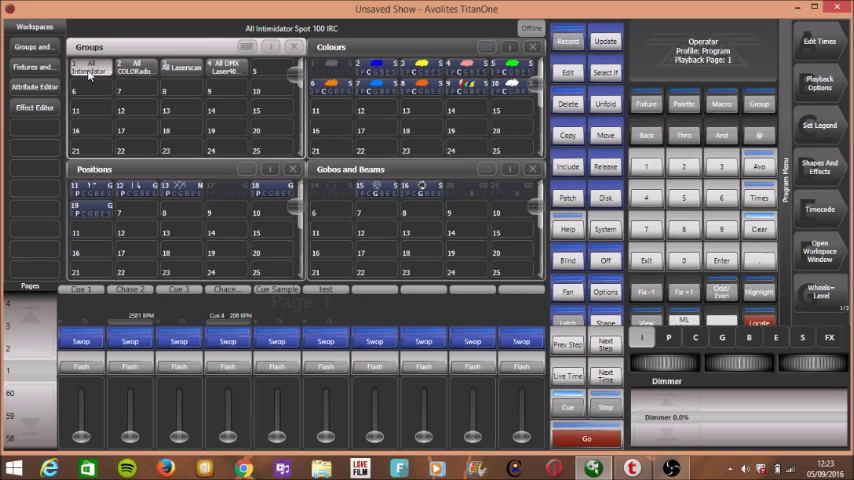
{"action": "mouse_move", "coordinate": [197, 92]}
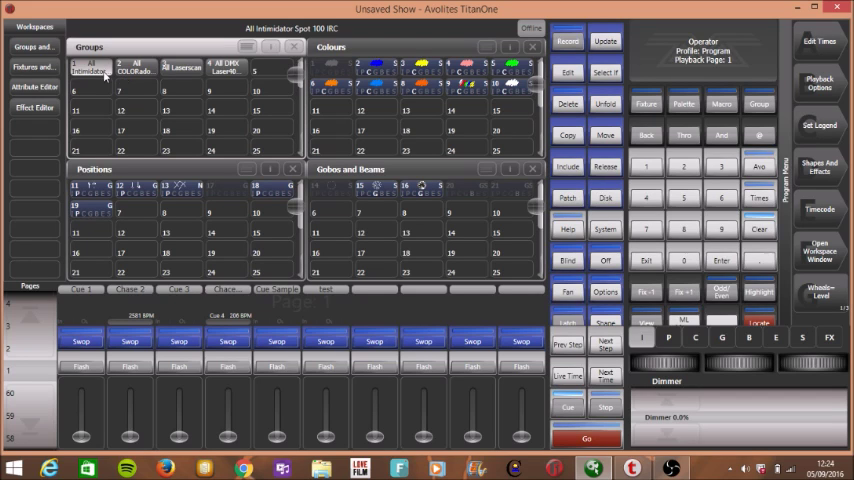
{"action": "mouse_move", "coordinate": [643, 416]}
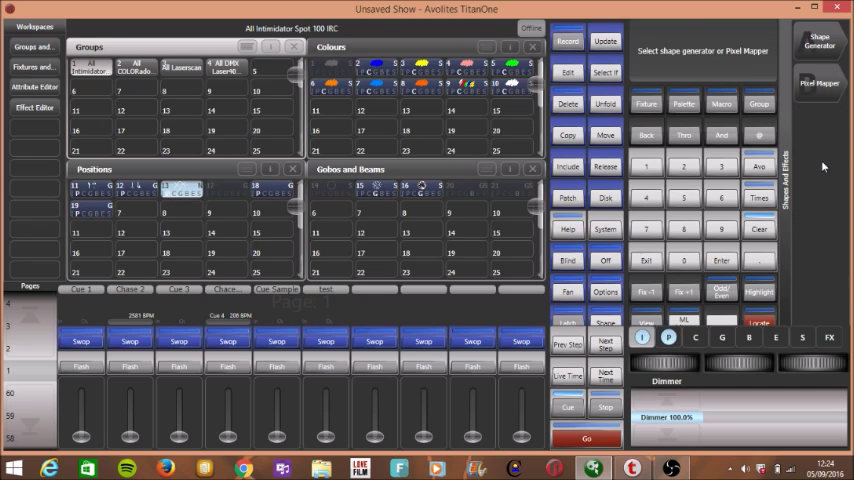
- Apply a shape effect to the Intimidator spots at 16.1 BPM and 21.3% size, then begin recording
{"action": "left_click", "coordinate": [820, 40]}
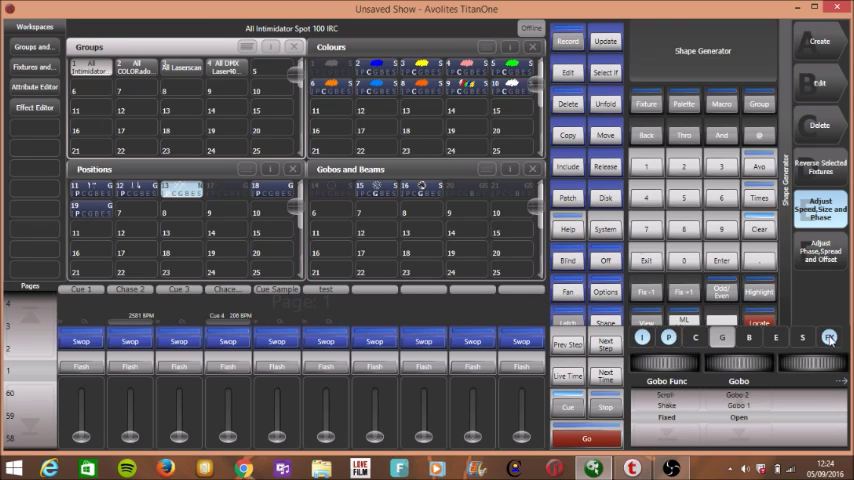
{"action": "left_click", "coordinate": [829, 337]}
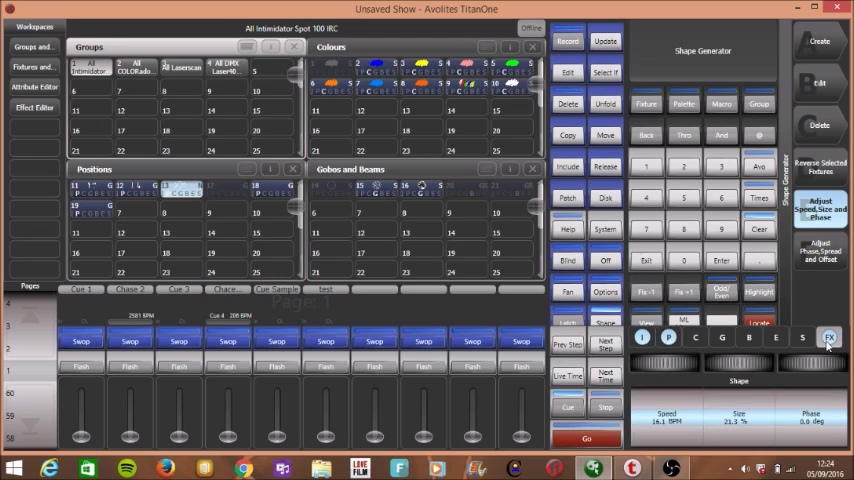
{"action": "left_click", "coordinate": [567, 41]}
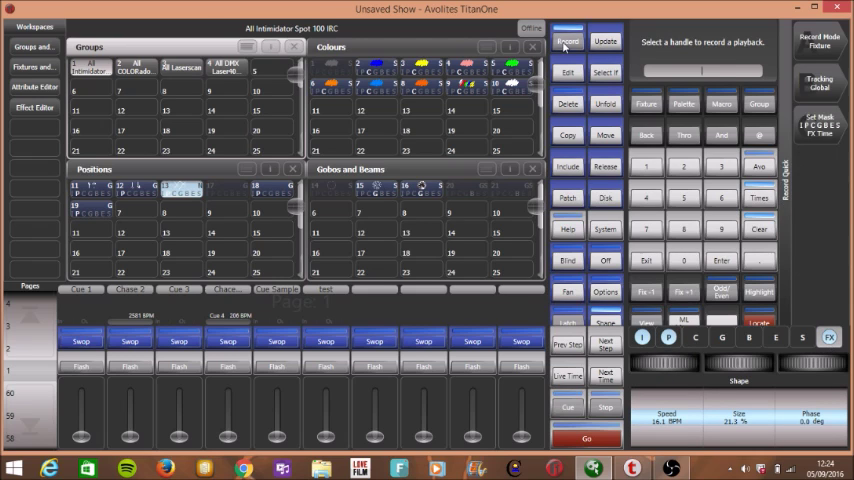
- Record the memory playback 'Cue 1 AAA' and bring its fader level back down
{"action": "left_click", "coordinate": [567, 41]}
{"action": "type", "text": "Cue 1 AAA"}
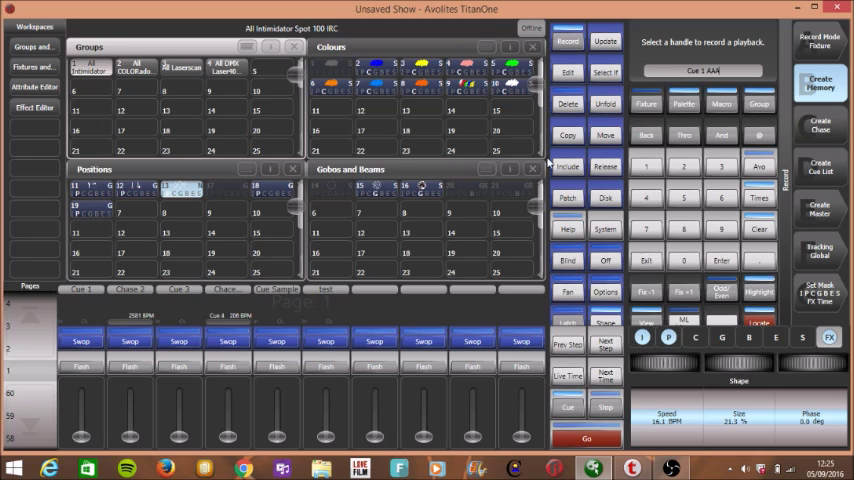
{"action": "mouse_move", "coordinate": [405, 315]}
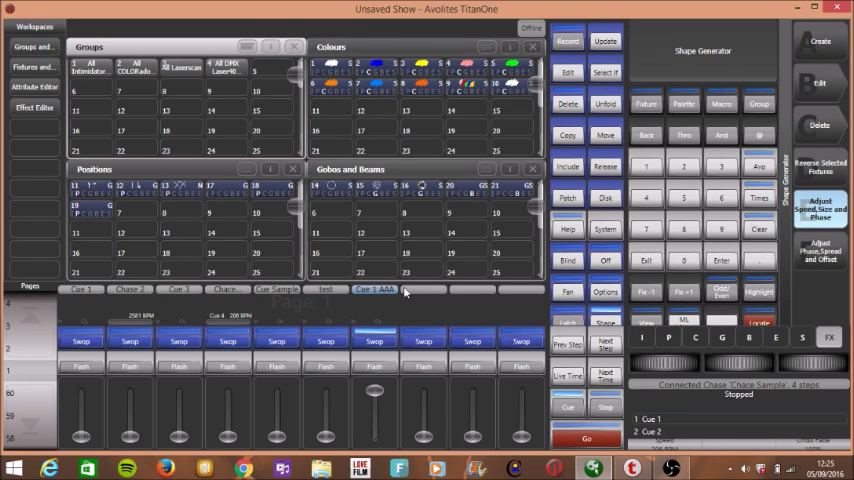
{"action": "mouse_move", "coordinate": [376, 405]}
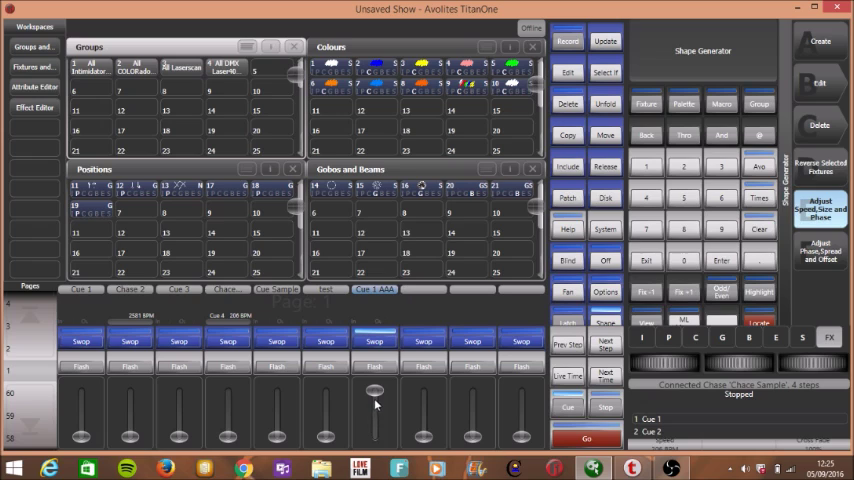
{"action": "left_click_drag", "start_coordinate": [375, 405], "coordinate": [375, 390]}
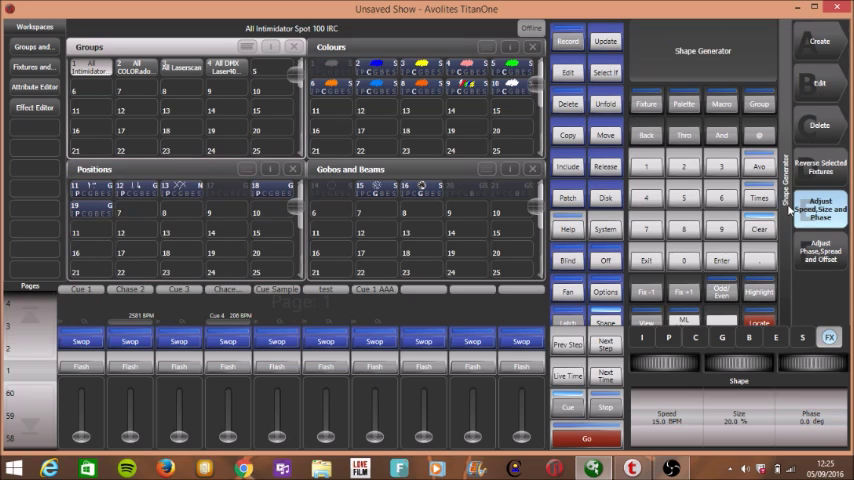
- Record the adjusted shape as a memory named 'Cue 2 AAA'
{"action": "left_click", "coordinate": [567, 41]}
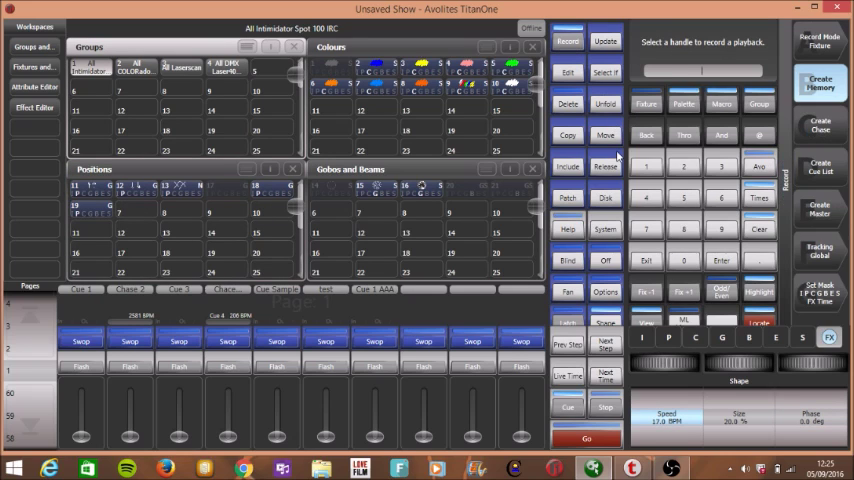
{"action": "type", "text": "Cu"}
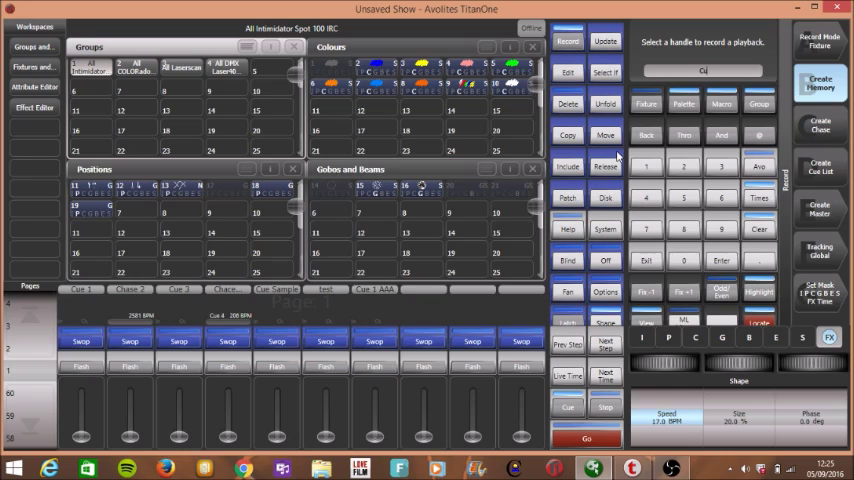
{"action": "type", "text": "Cue 2"}
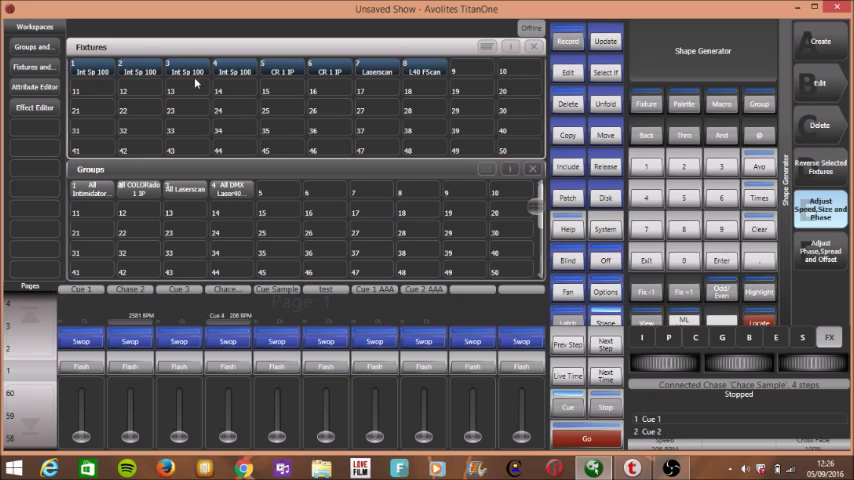
{"action": "mouse_move", "coordinate": [630, 240]}
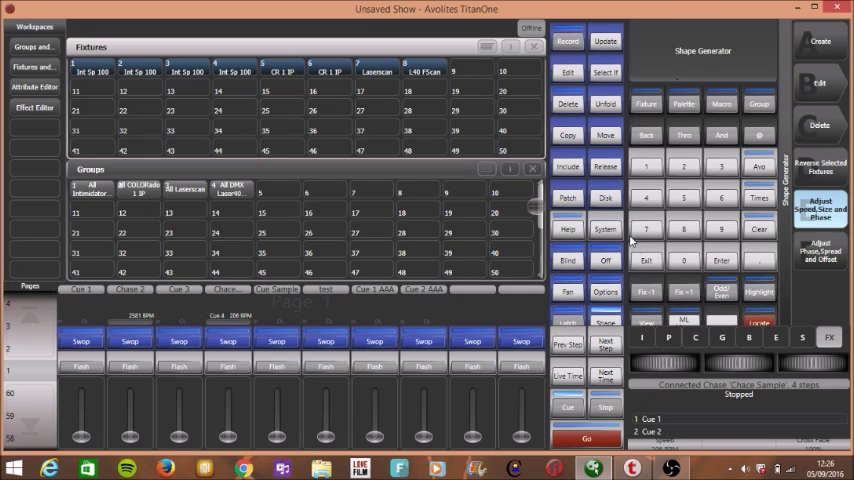
- Create an empty chase on playback handle 9
{"action": "left_click", "coordinate": [567, 41]}
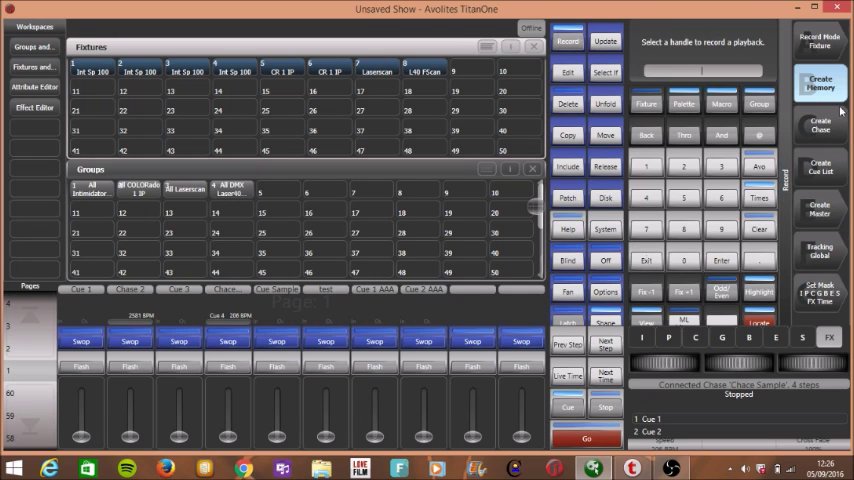
{"action": "left_click", "coordinate": [820, 125]}
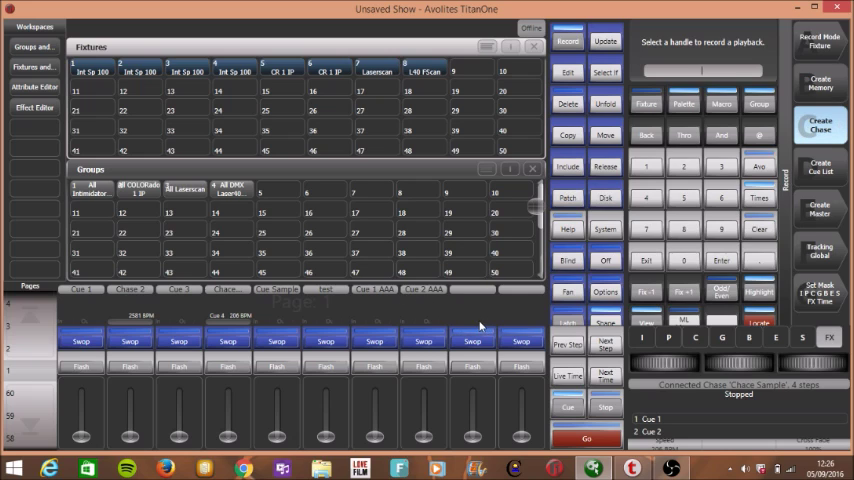
{"action": "left_click", "coordinate": [819, 124]}
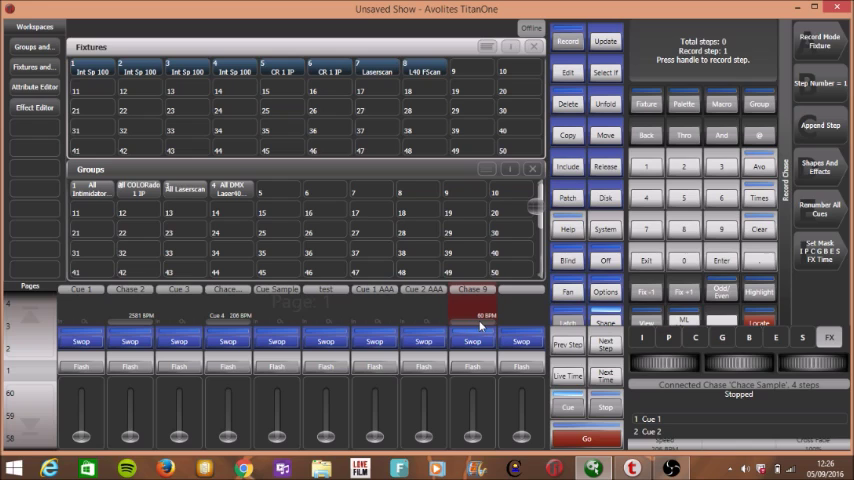
{"action": "mouse_move", "coordinate": [88, 82]}
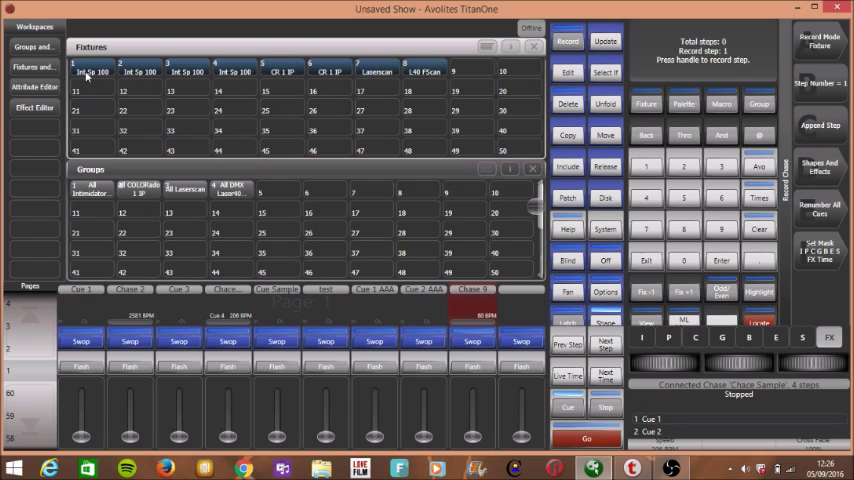
- Select the first Intimidator spot fixture and raise its level for the first chase step
{"action": "left_click", "coordinate": [91, 71]}
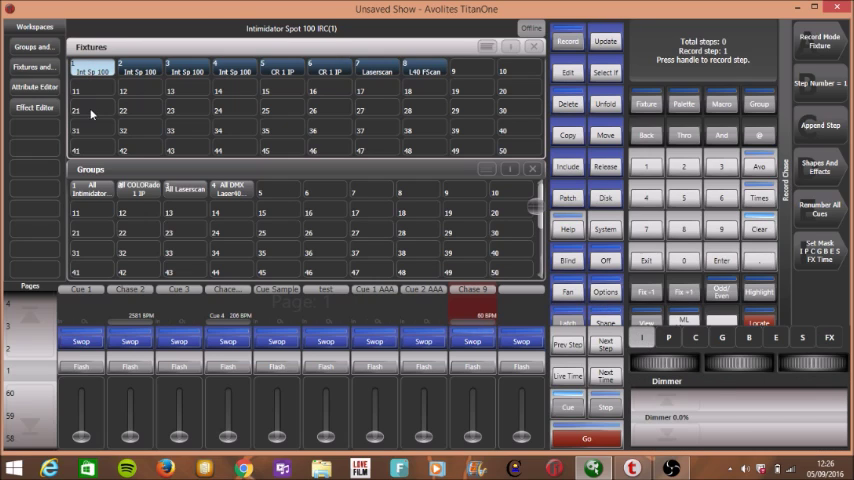
{"action": "left_click_drag", "start_coordinate": [665, 417], "coordinate": [665, 390]}
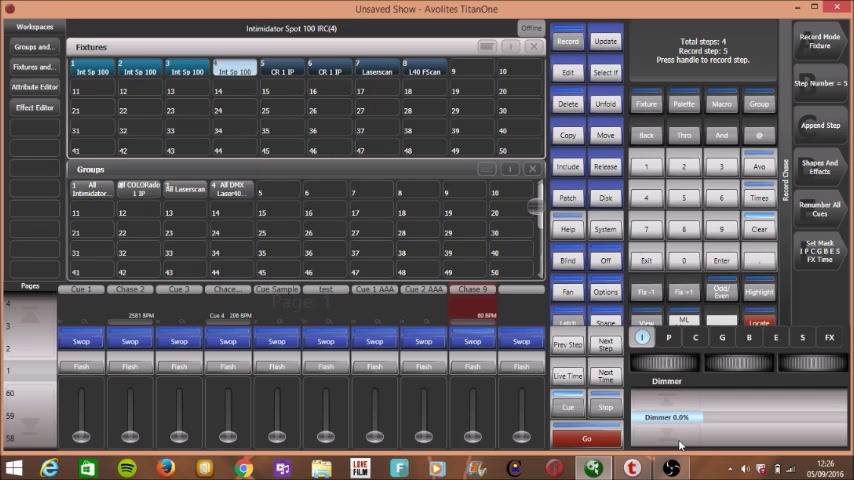
{"action": "mouse_move", "coordinate": [765, 208]}
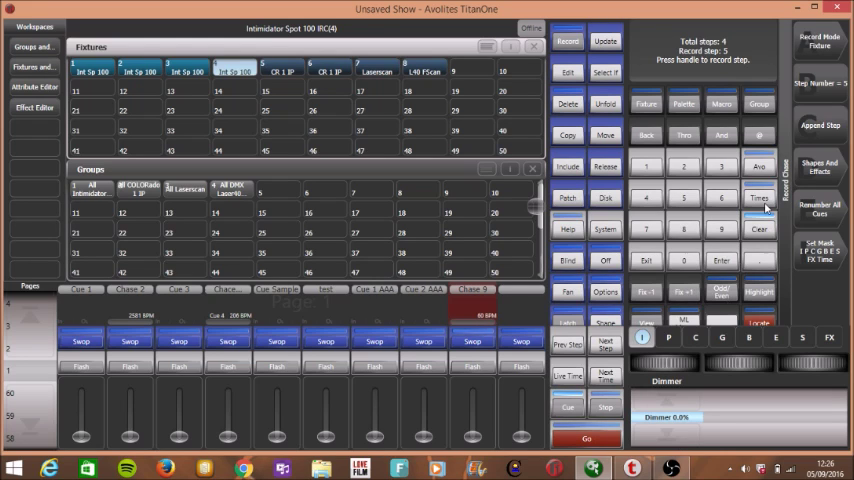